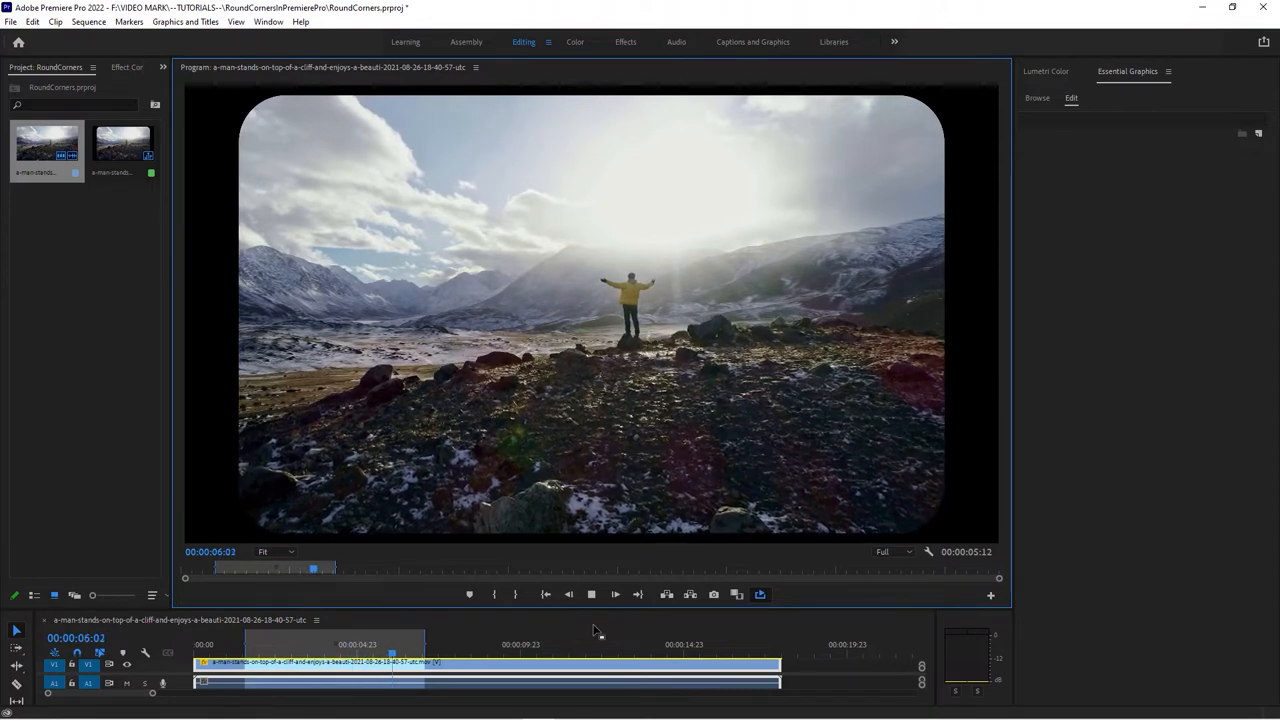
# - Add a white rectangle Graphic clip around 40 seconds with Round Join corners
pyautogui.click(277, 669)
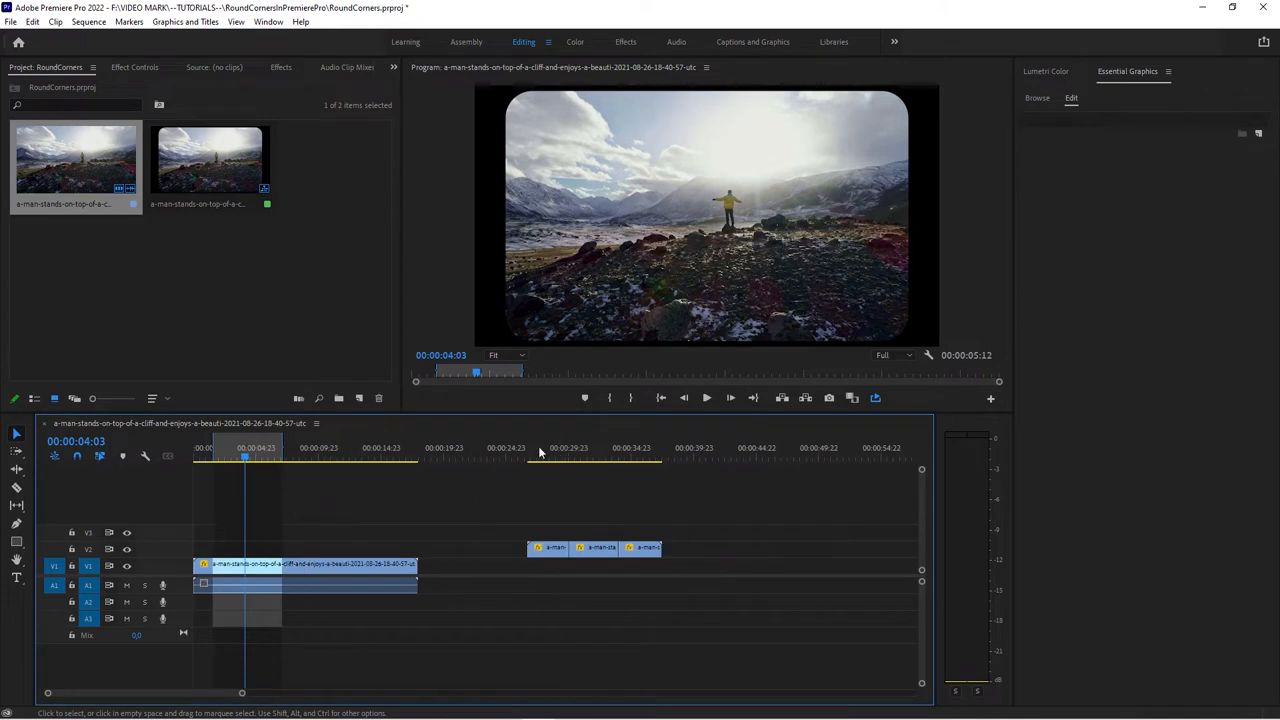
pyautogui.click(578, 457)
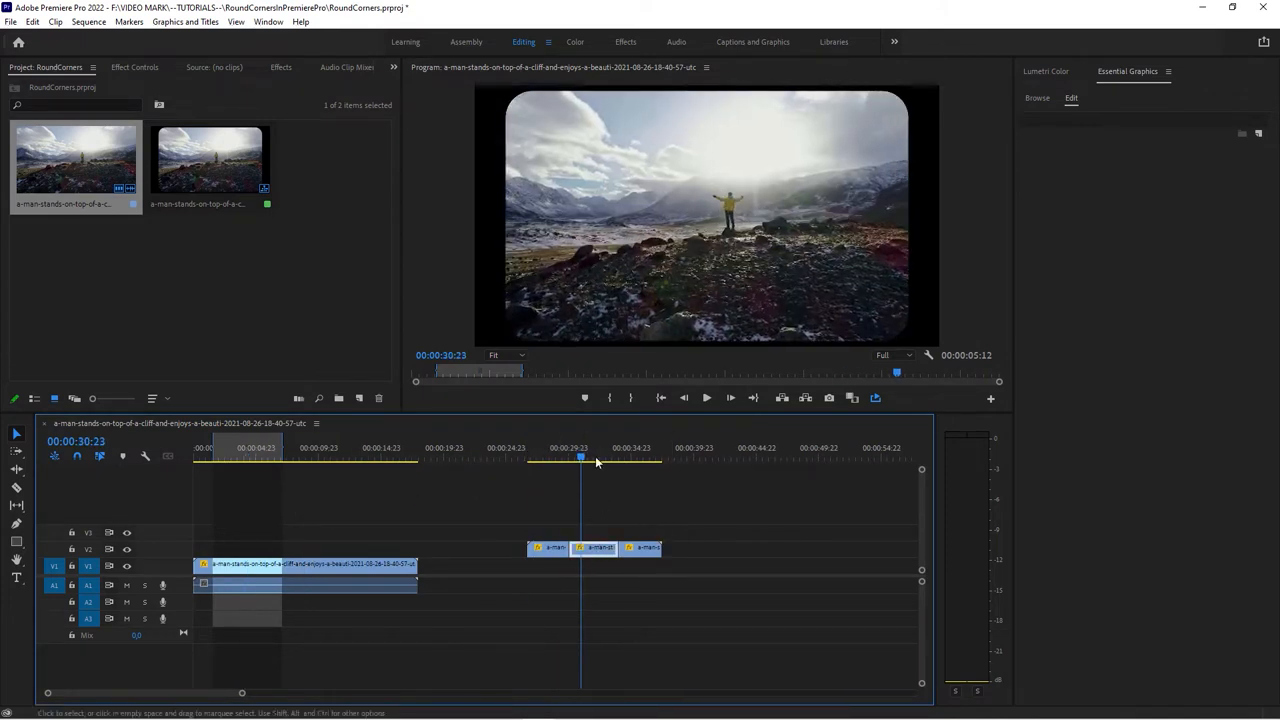
pyautogui.click(705, 458)
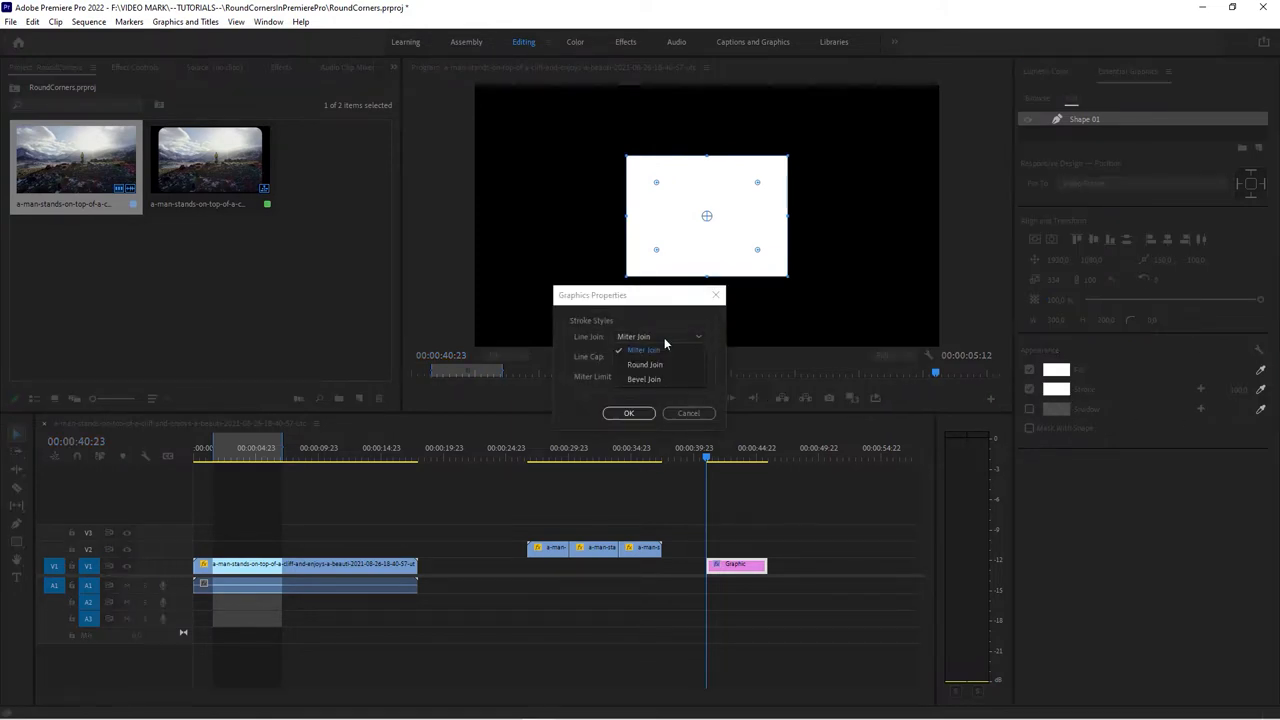
pyautogui.click(629, 413)
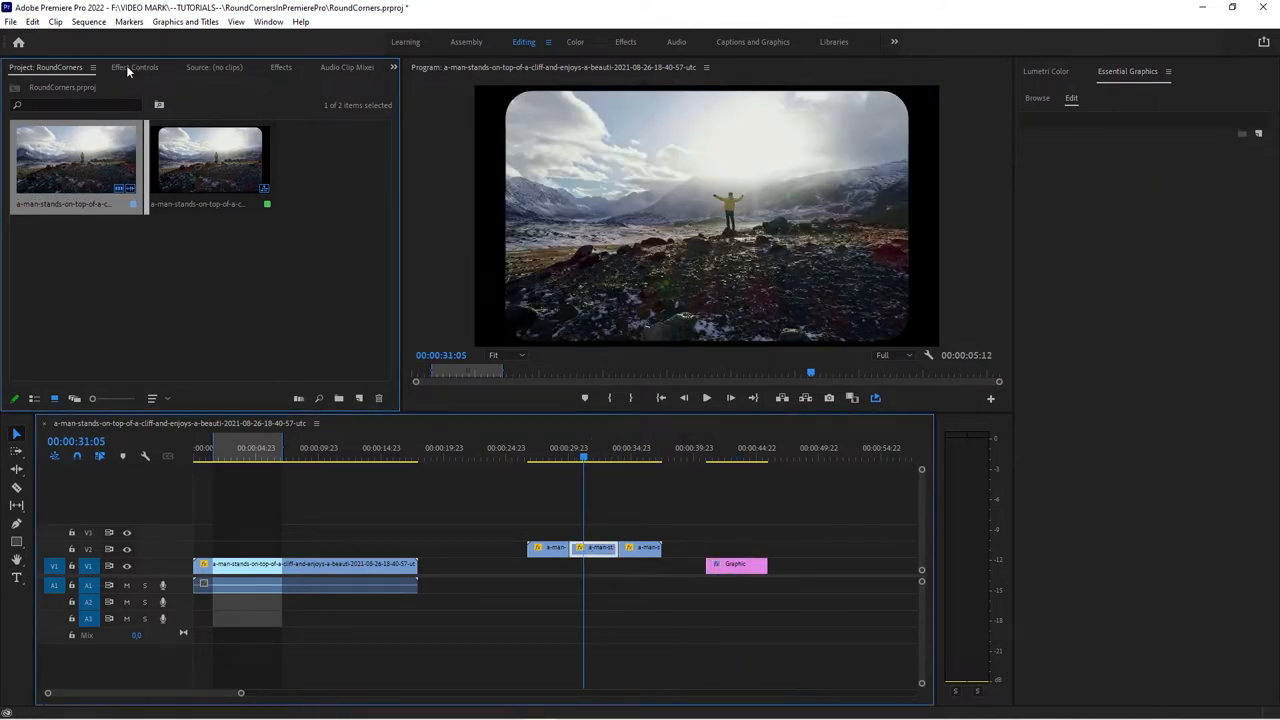
# - Place the mountain footage inside the Graphic clip's rectangle using Mask with Shape
pyautogui.click(135, 67)
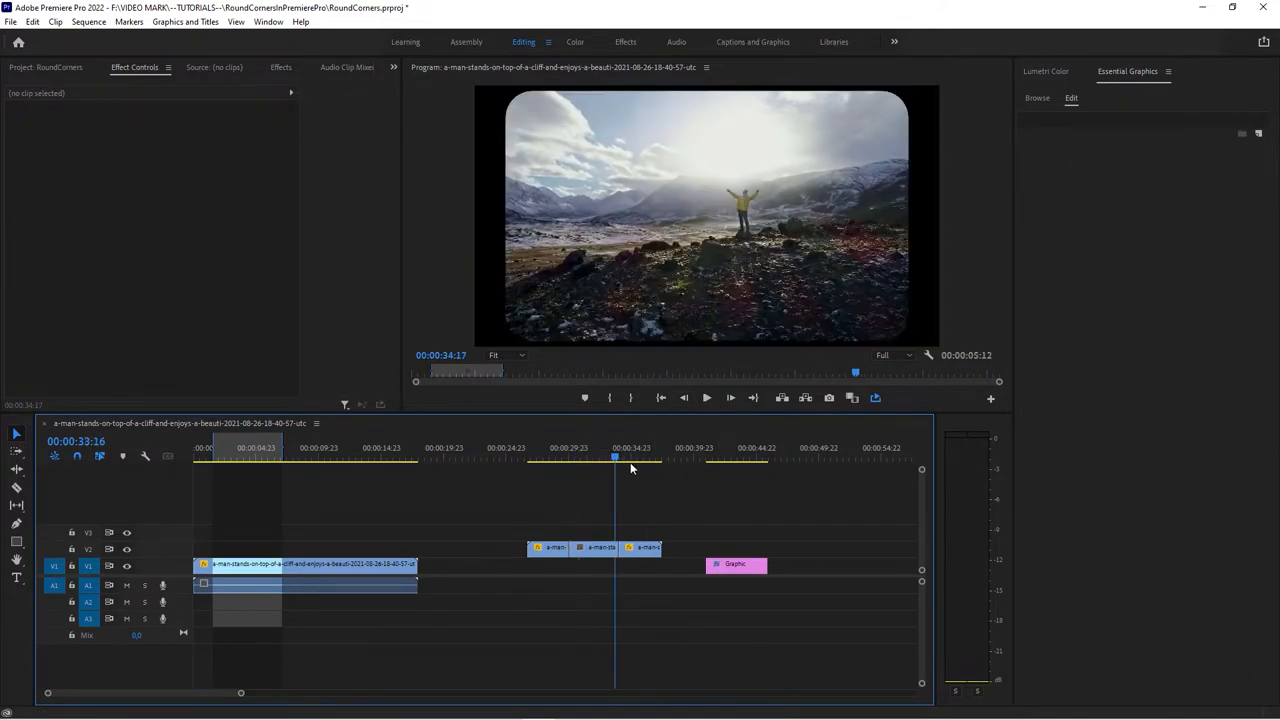
pyautogui.click(736, 565)
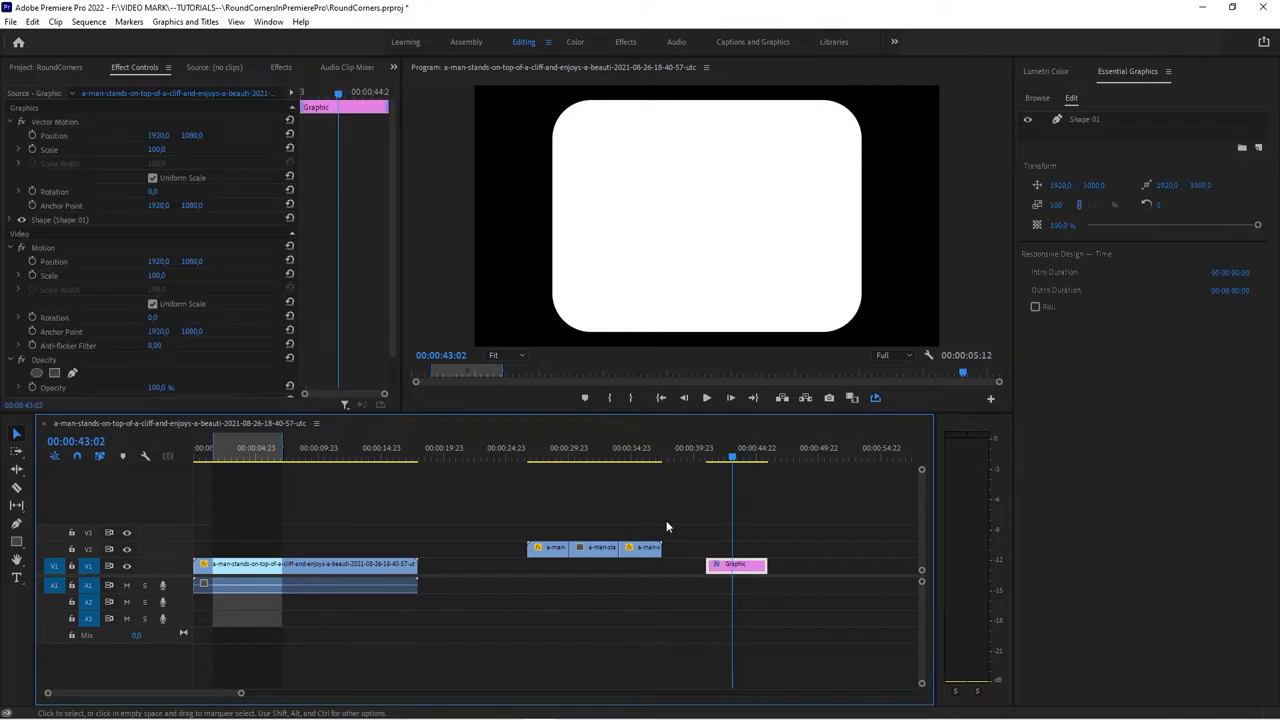
pyautogui.click(45, 68)
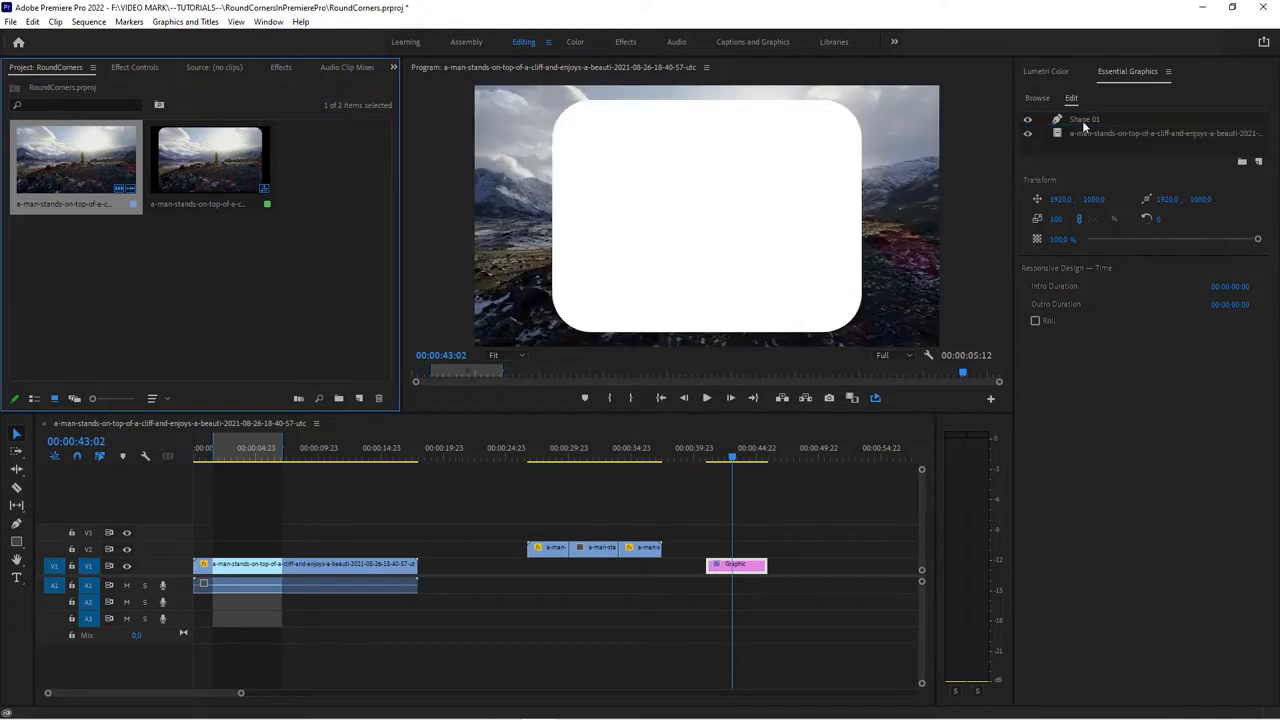
pyautogui.click(1082, 119)
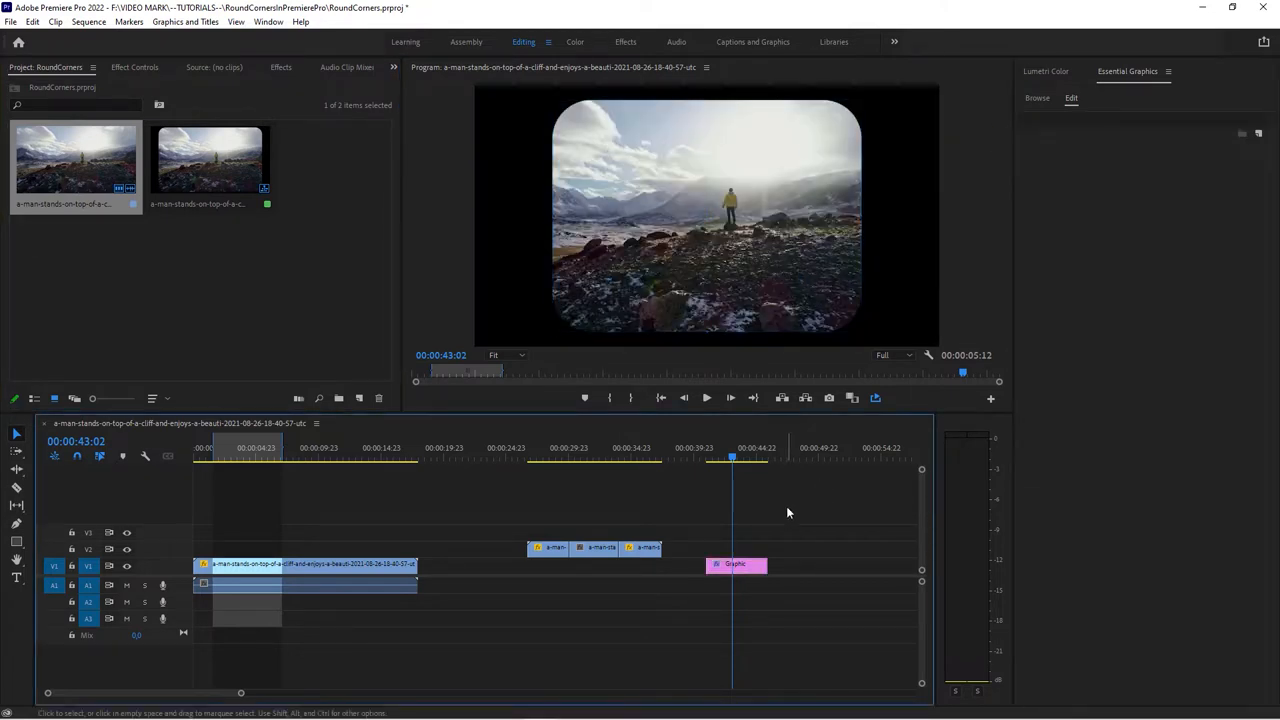
pyautogui.click(735, 564)
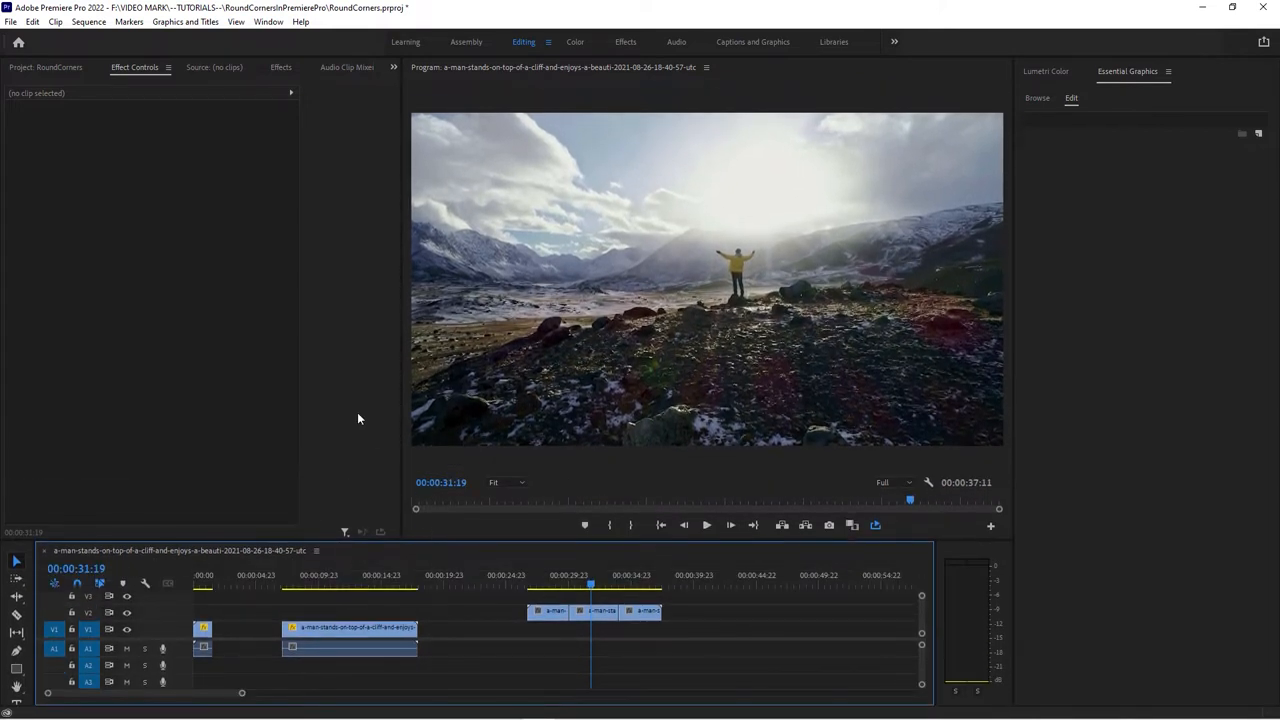
pyautogui.moveTo(407, 398)
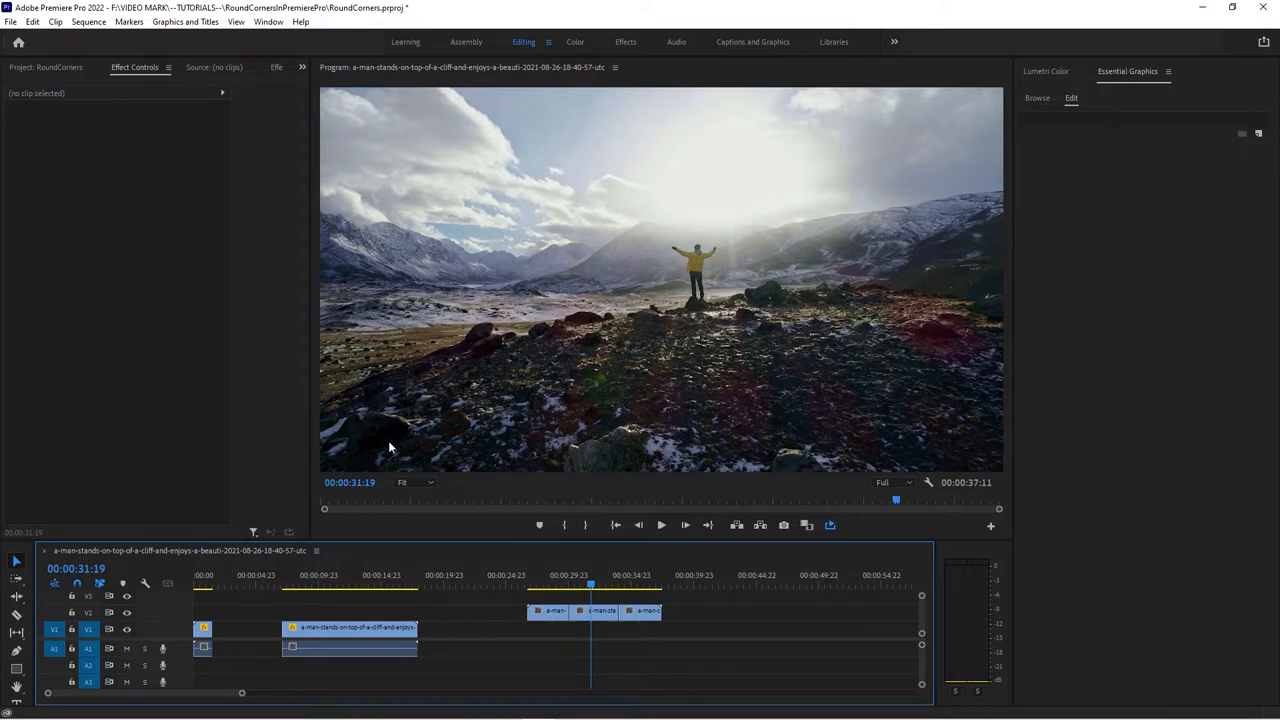
# - Add an Opacity rectangle mask to the V2 mountain clip and enlarge it toward the frame edges
pyautogui.click(595, 611)
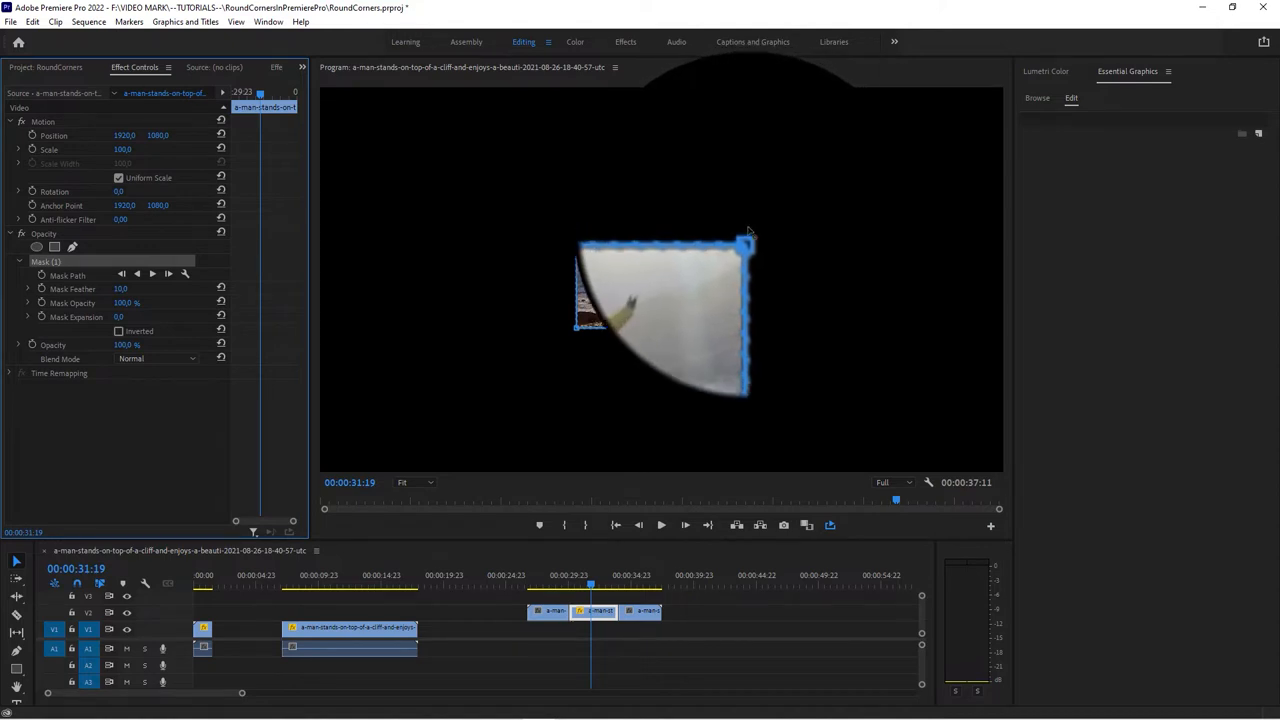
pyautogui.moveTo(750, 235); pyautogui.dragTo(765, 245)
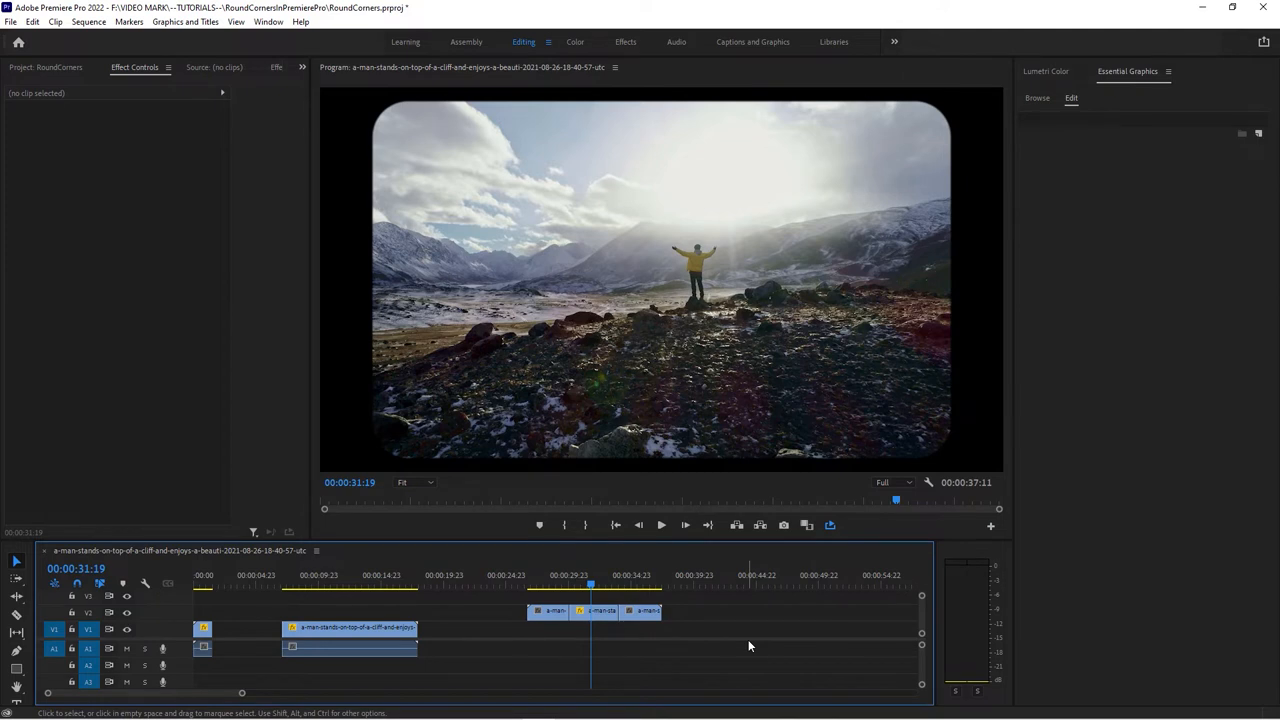
# - Delete Mask (1) from the mountain clip on V2
pyautogui.click(595, 612)
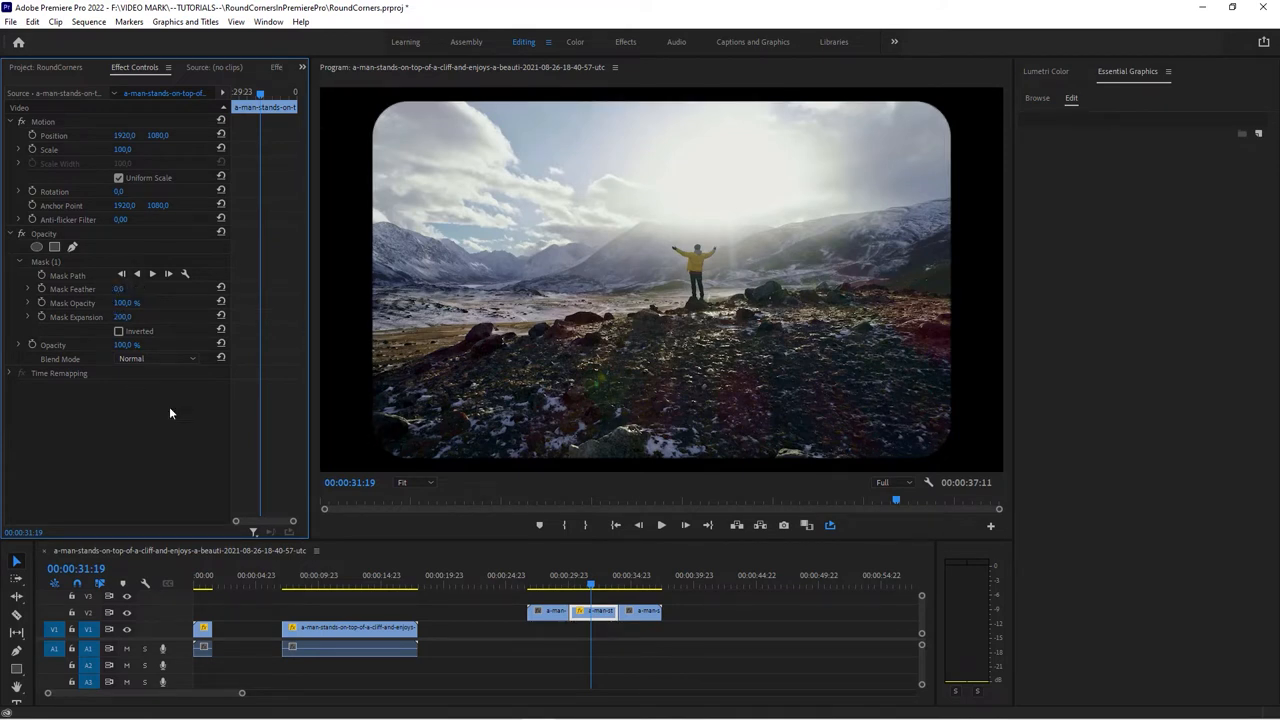
pyautogui.moveTo(158, 434)
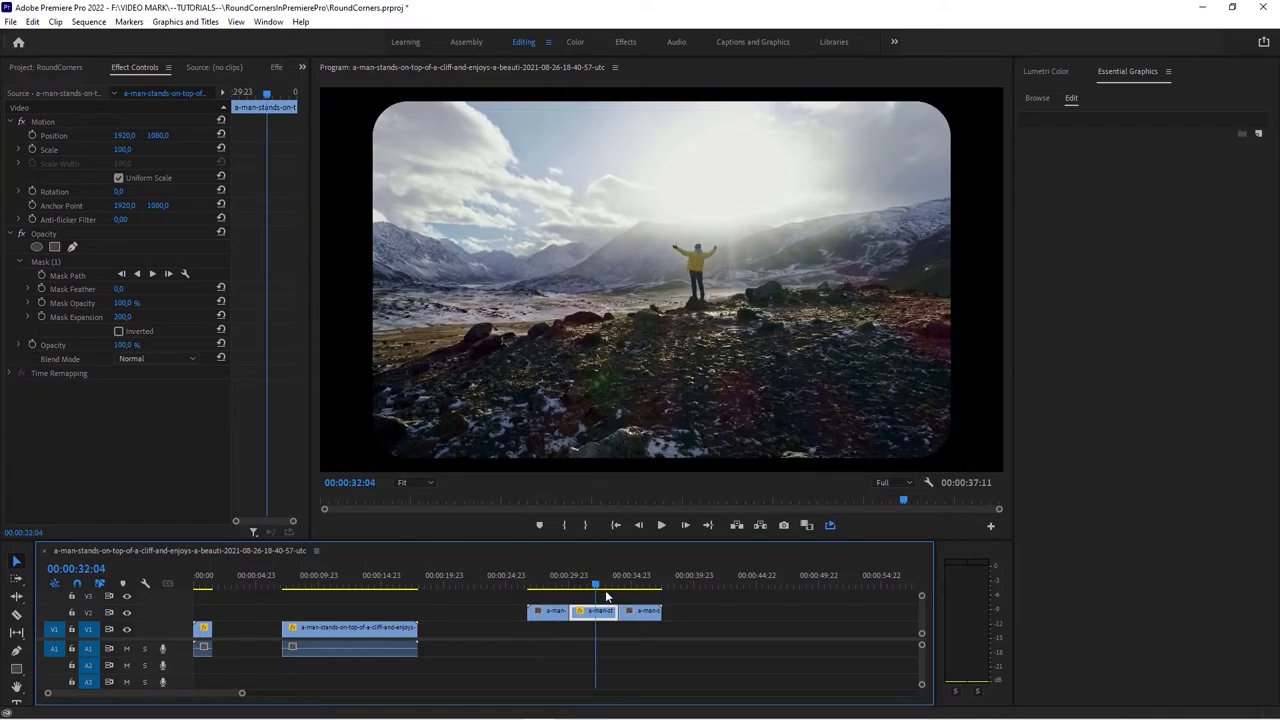
pyautogui.click(592, 590)
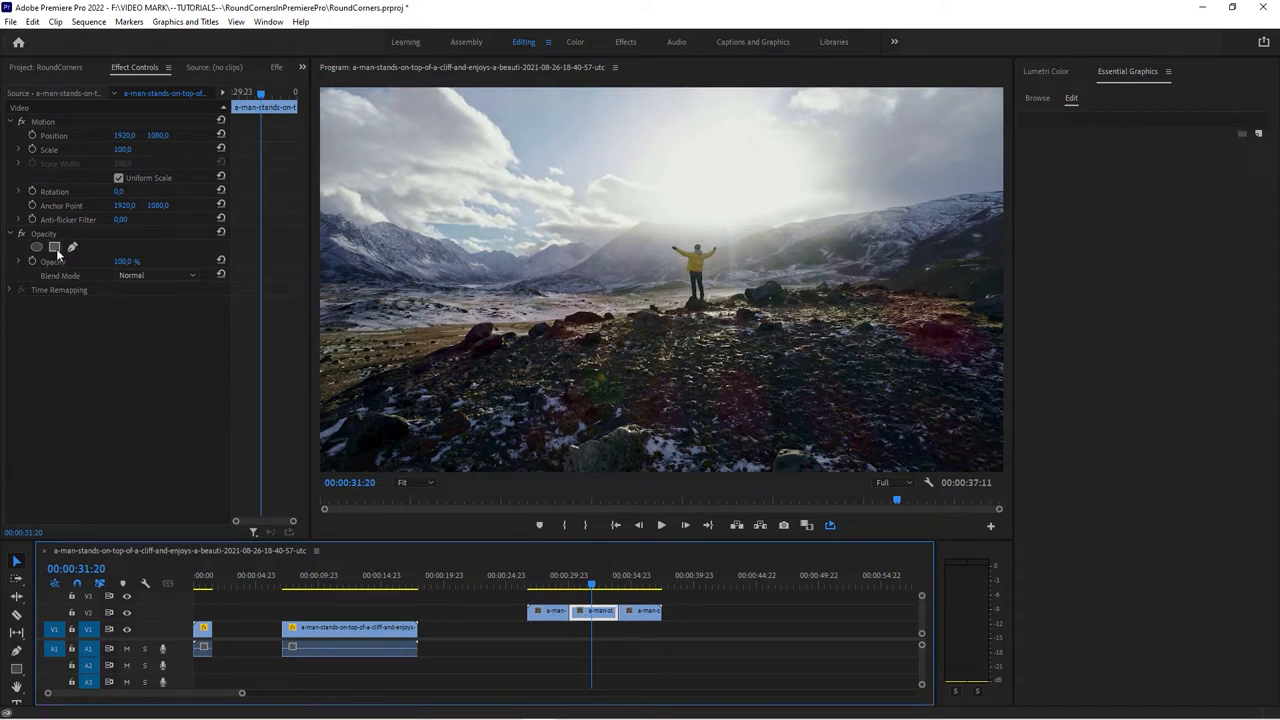
# - Add a new rectangle mask with a Mask Expansion value to the mountain clip, then deselect
pyautogui.click(53, 247)
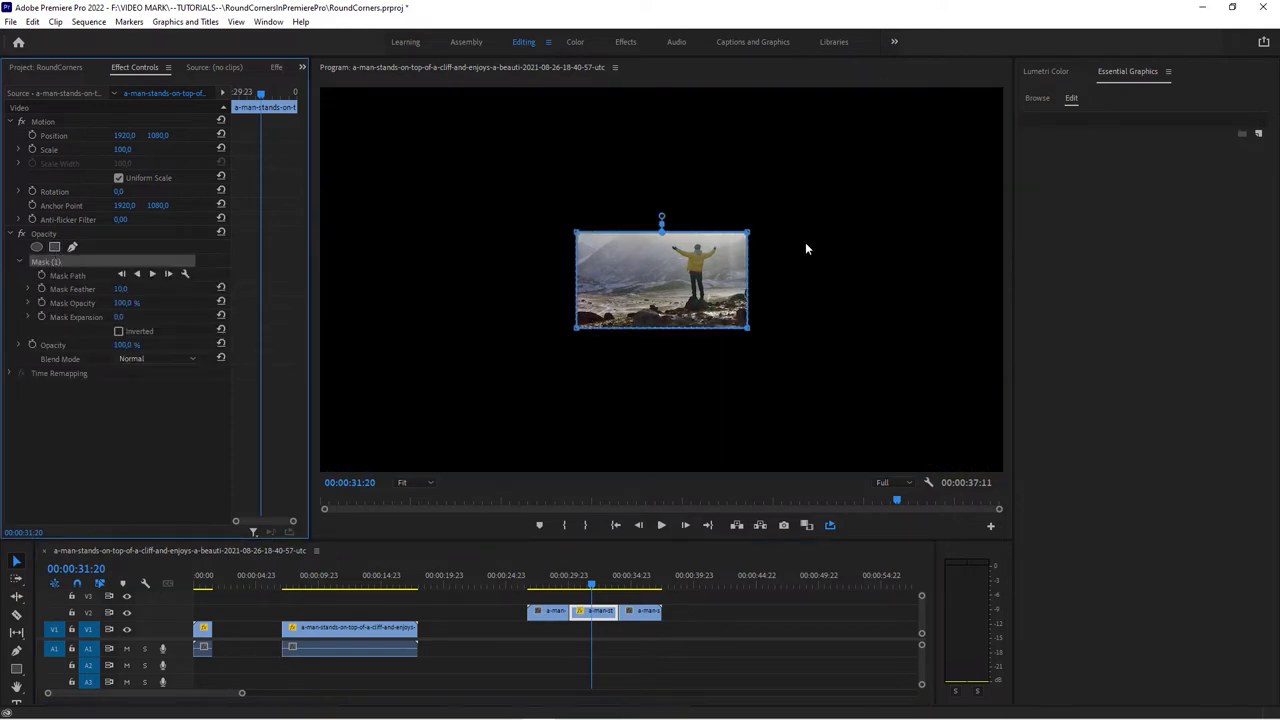
pyautogui.moveTo(753, 221)
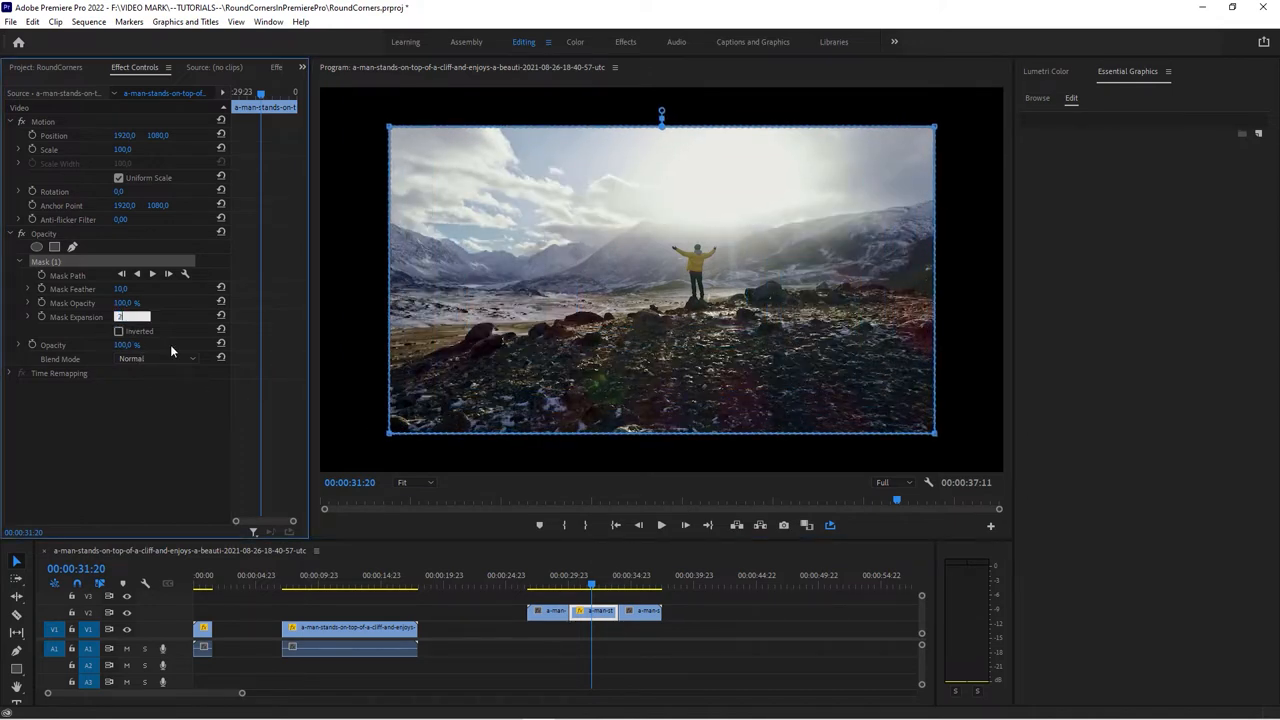
pyautogui.click(754, 629)
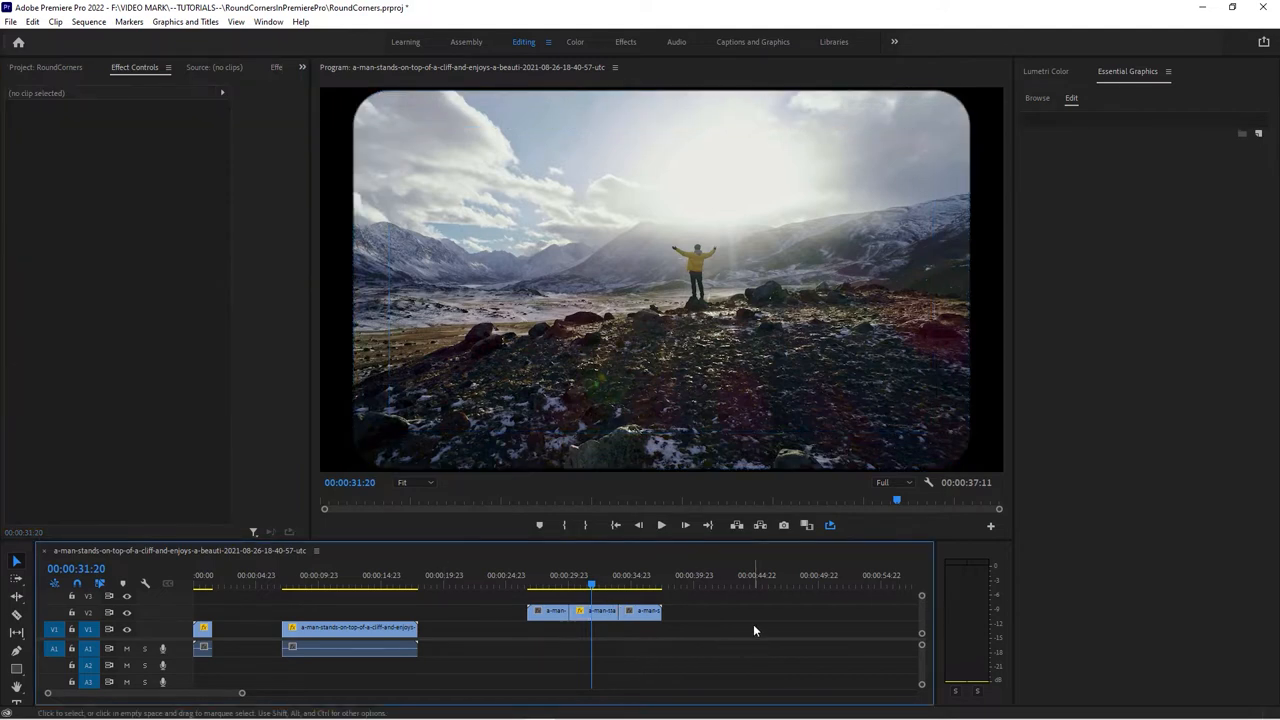
pyautogui.click(756, 573)
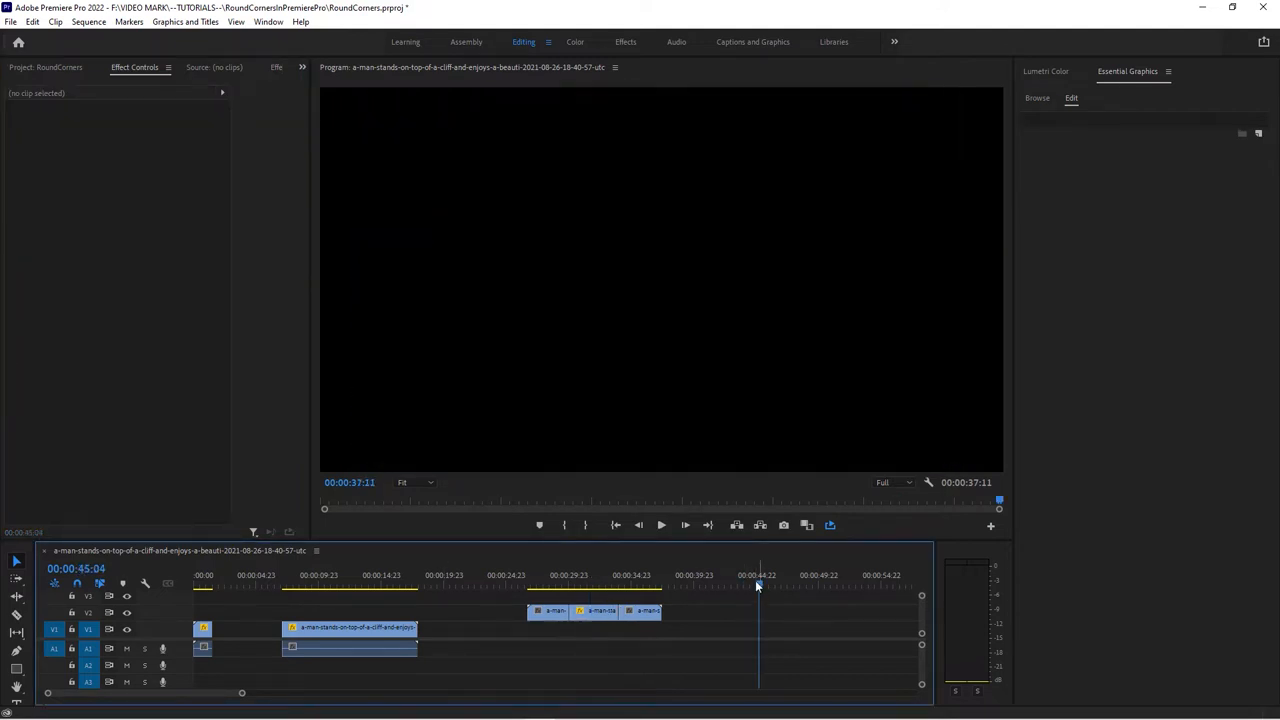
# - Create a Round Join rectangle graphic around 45 seconds masking the mountain footage
pyautogui.click(1258, 130)
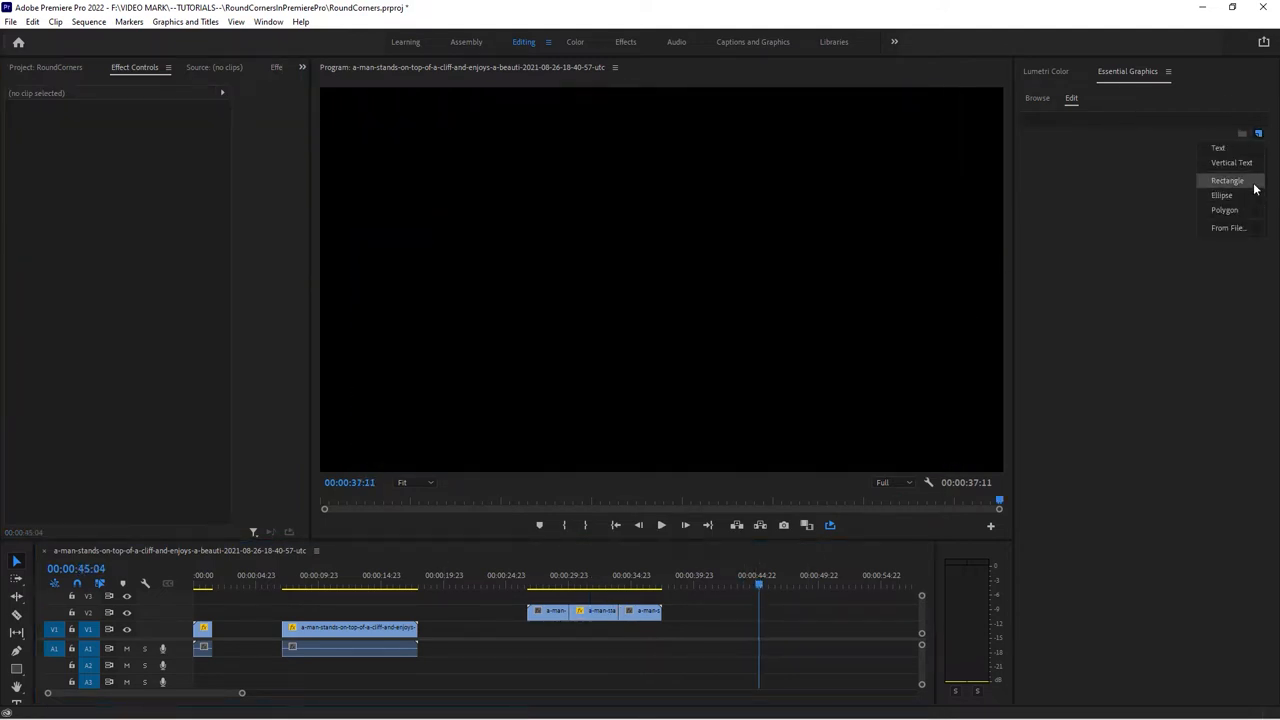
pyautogui.click(1228, 180)
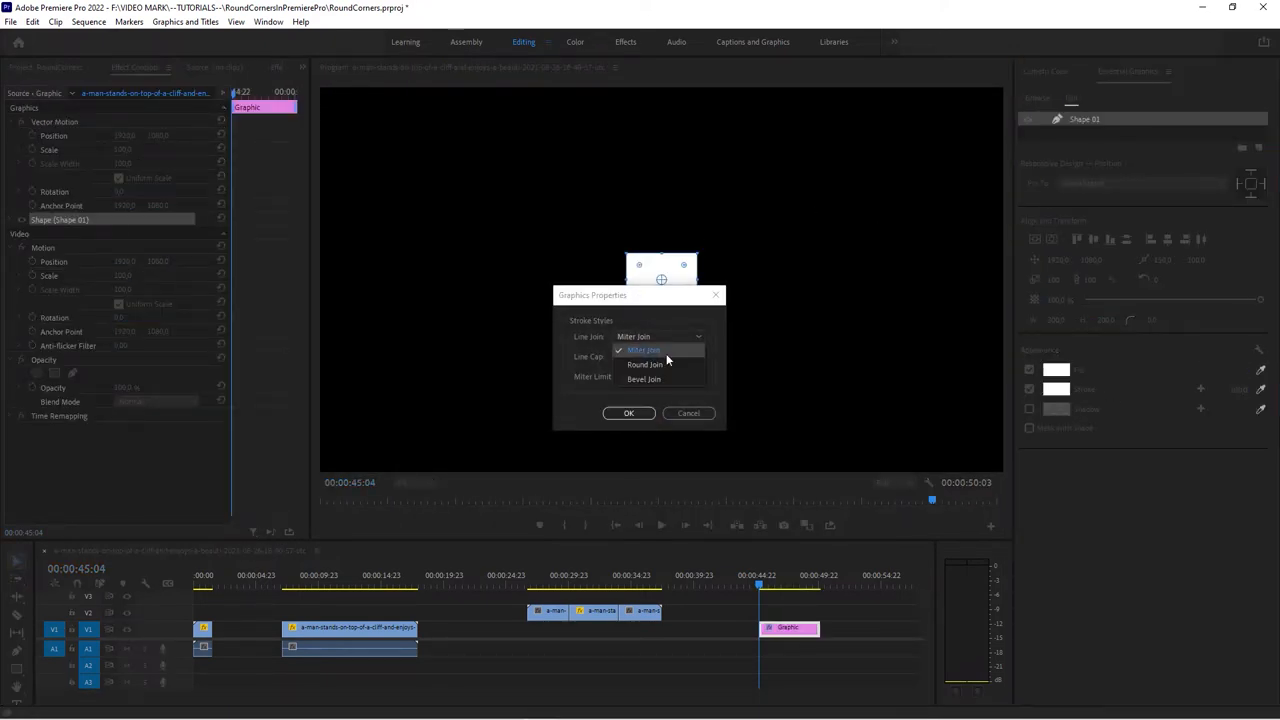
pyautogui.click(629, 413)
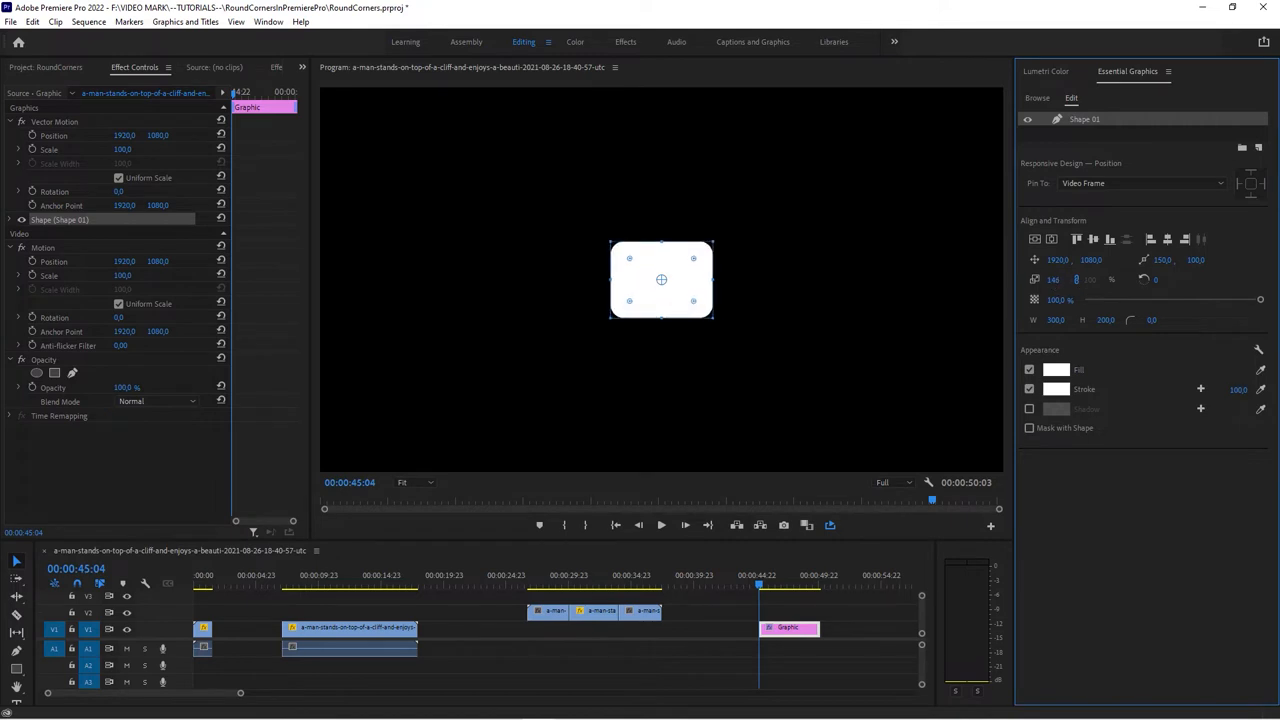
pyautogui.click(30, 67)
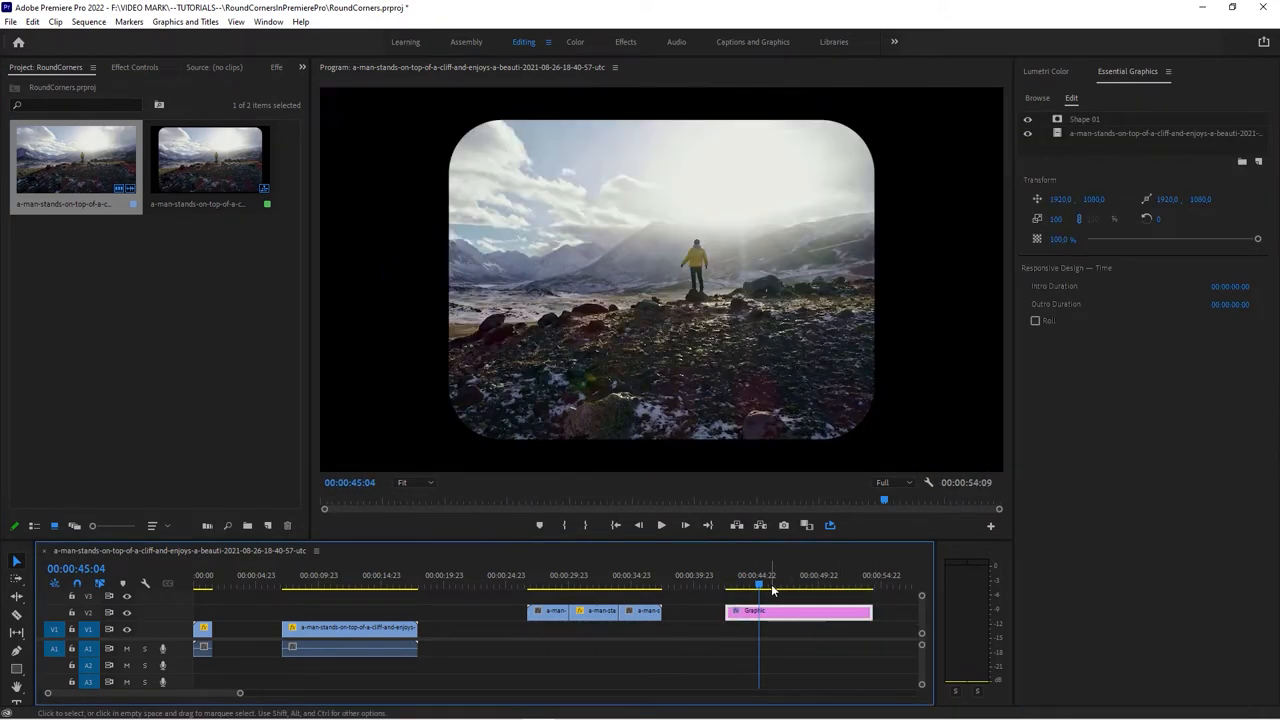
pyautogui.click(758, 587)
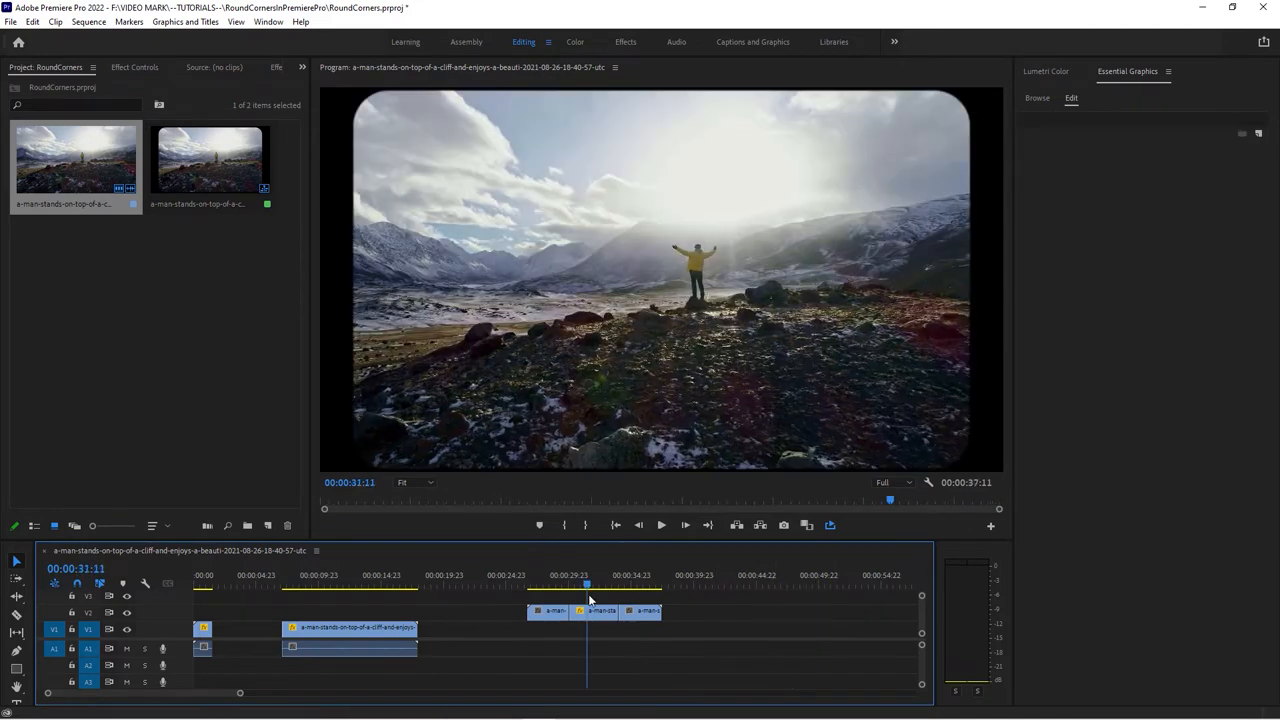
pyautogui.click(135, 67)
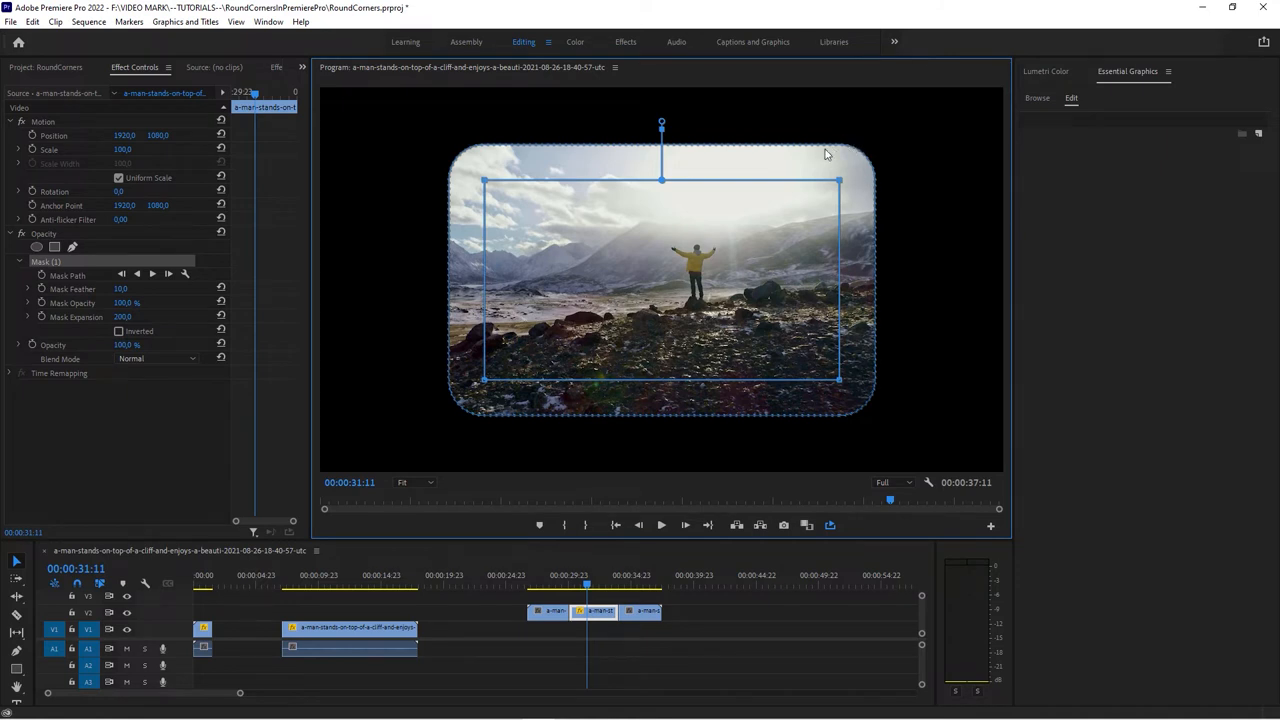
pyautogui.moveTo(523, 280)
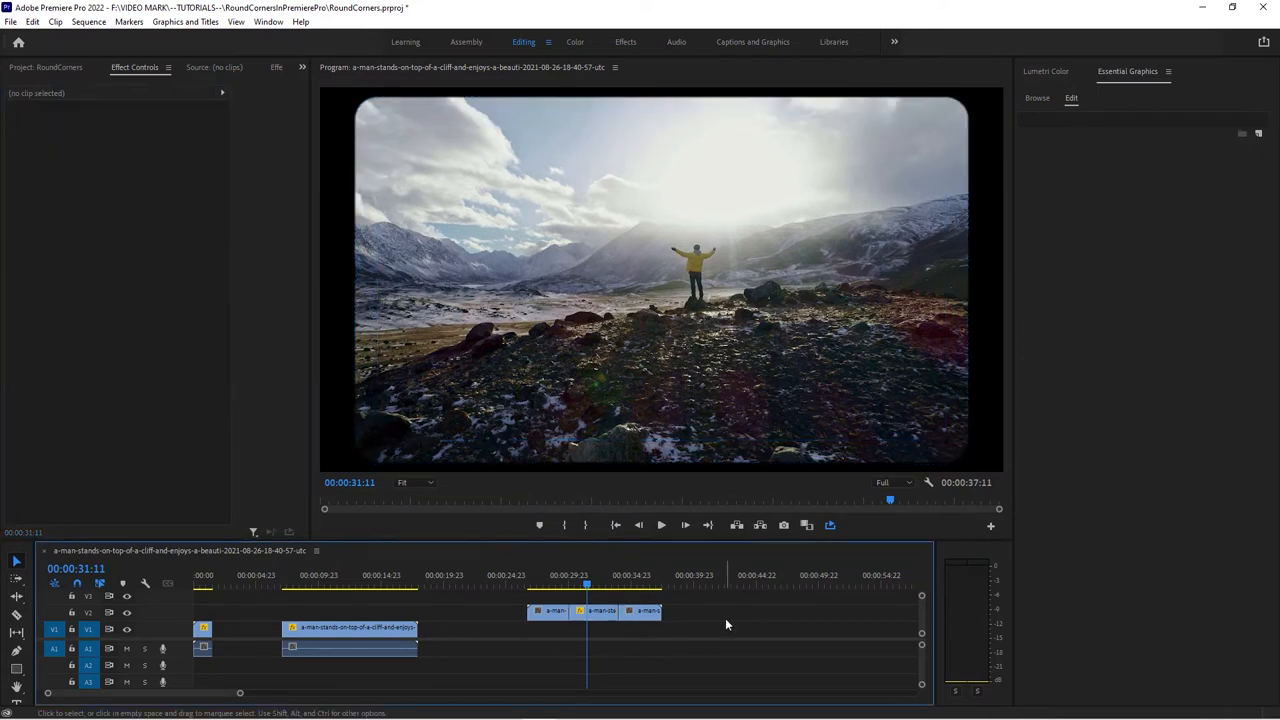
pyautogui.moveTo(610, 626)
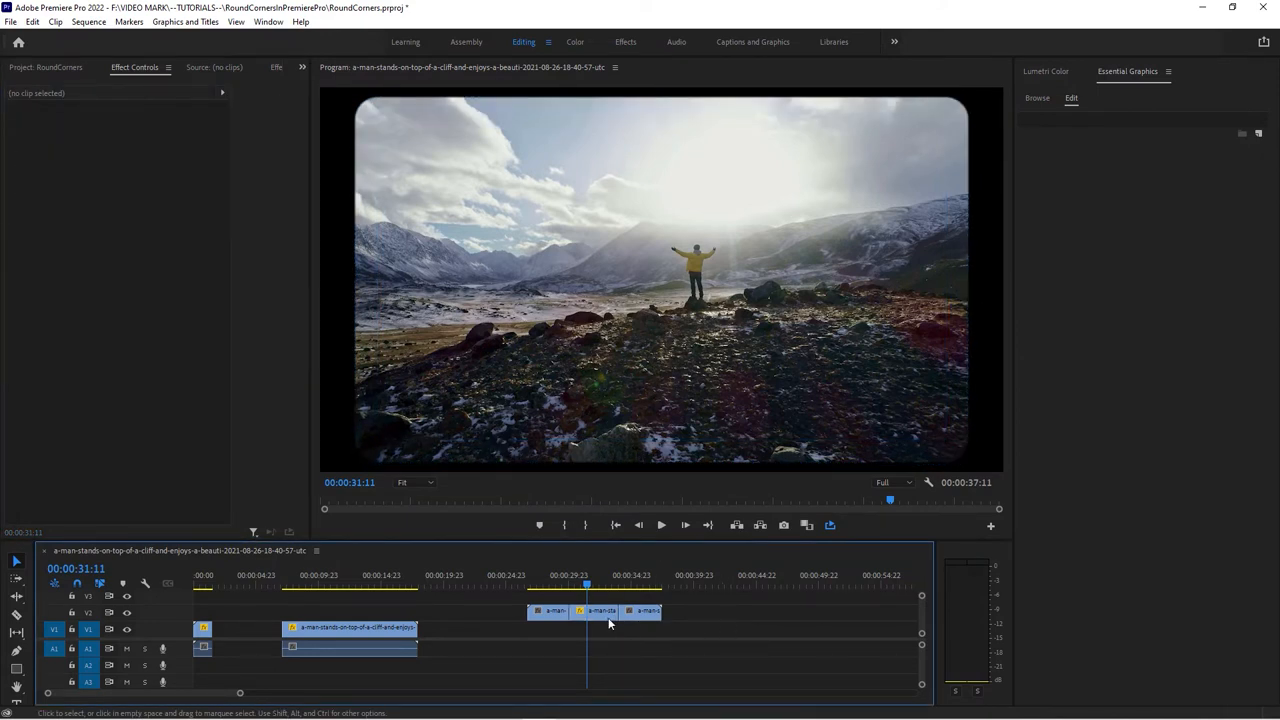
# - Set the V2 mountain clip's Mask Expansion to 127 with feather 0
pyautogui.click(601, 610)
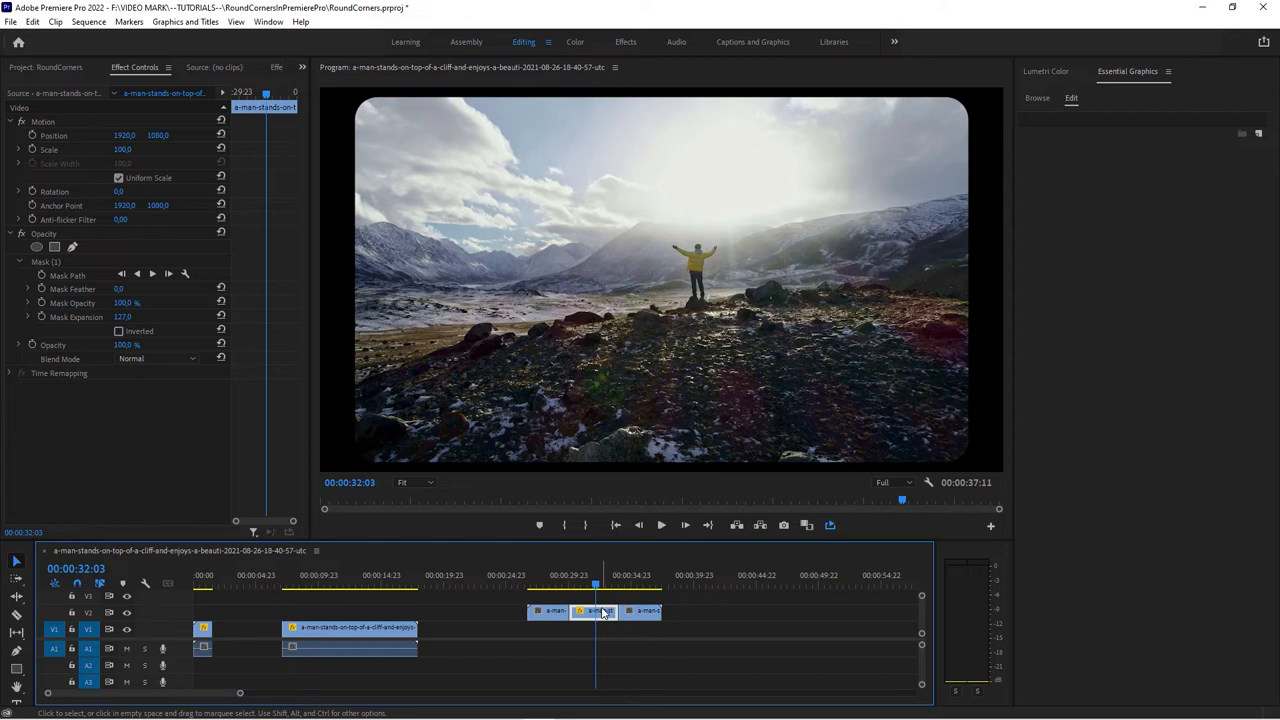
pyautogui.click(716, 585)
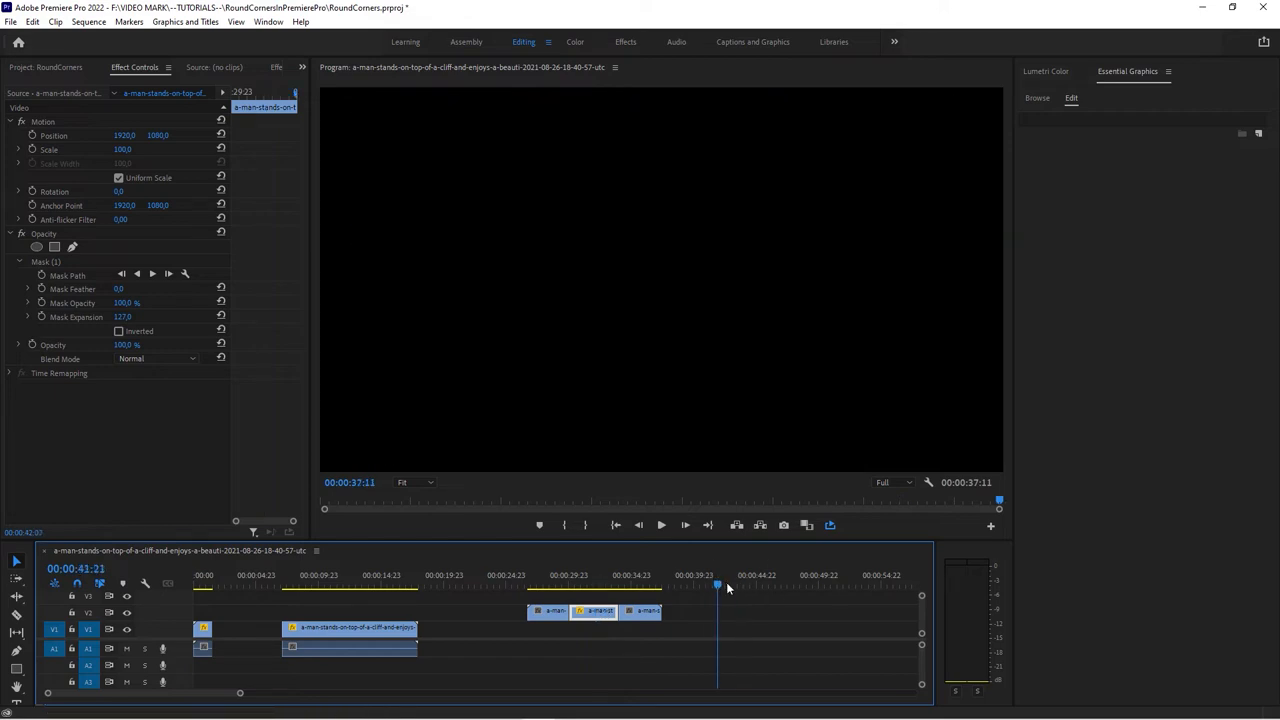